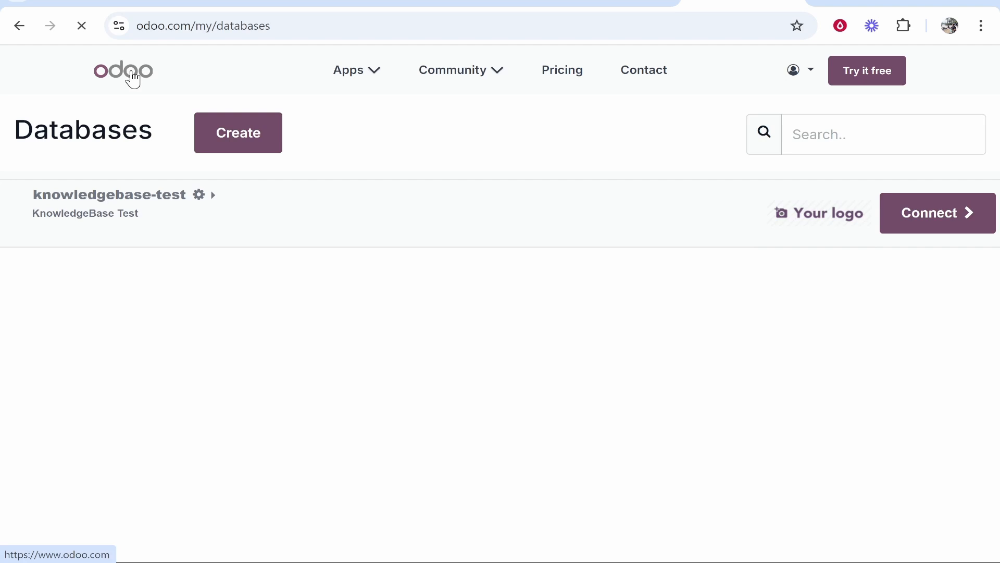
Step: Return to the Odoo databases list via the homepage and account menu
left_click(123, 70)
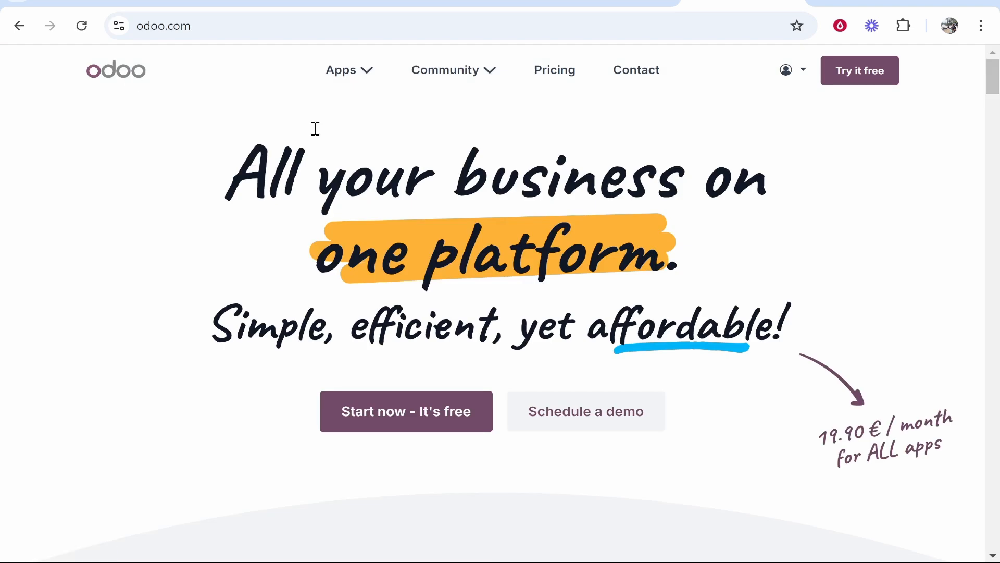
mouse_move(757, 87)
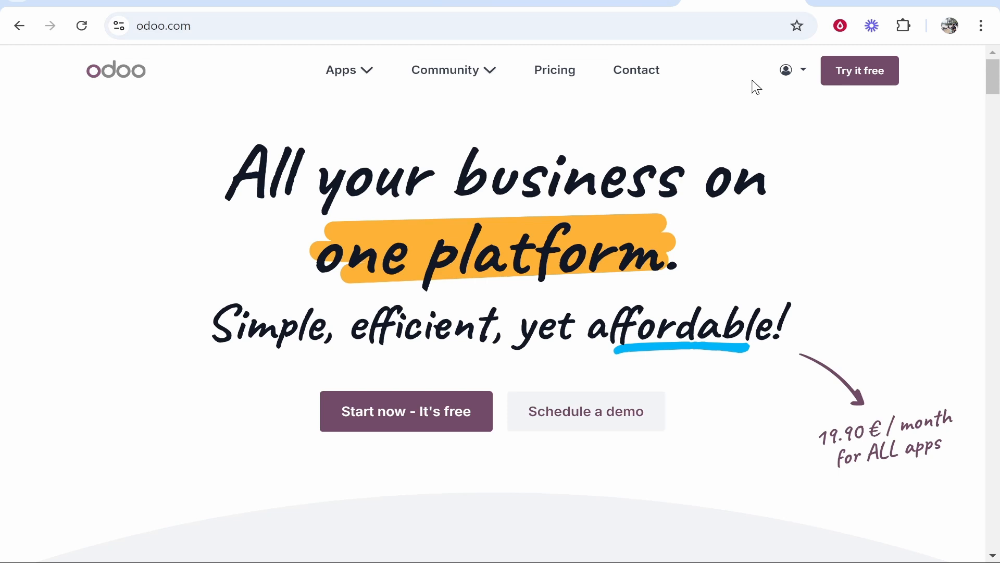
mouse_move(788, 94)
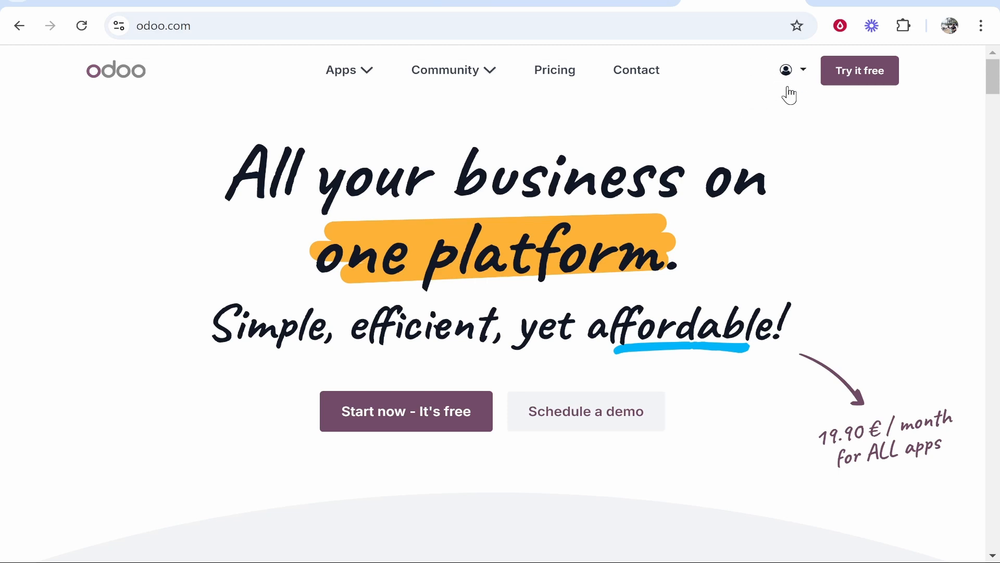
left_click(794, 70)
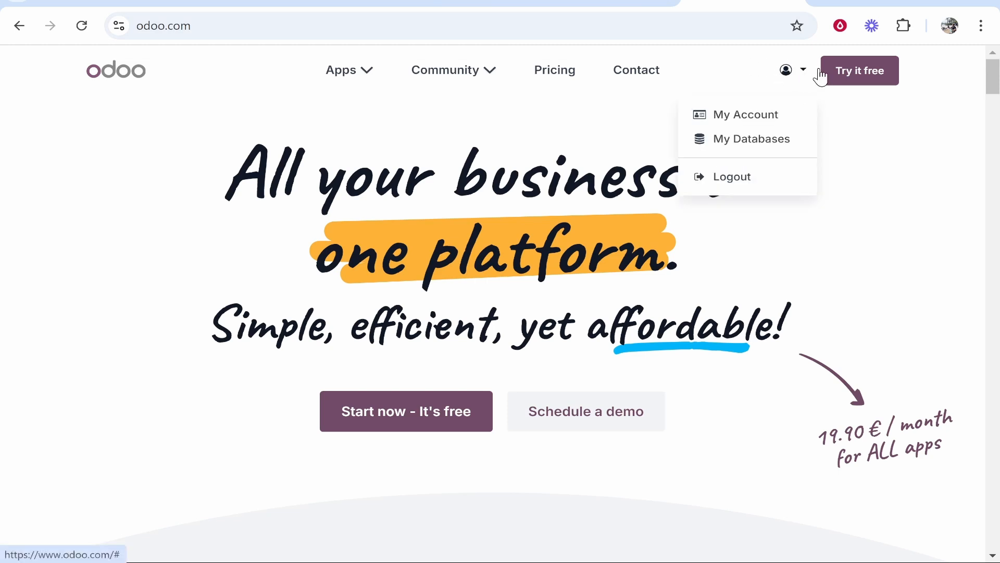
left_click(751, 139)
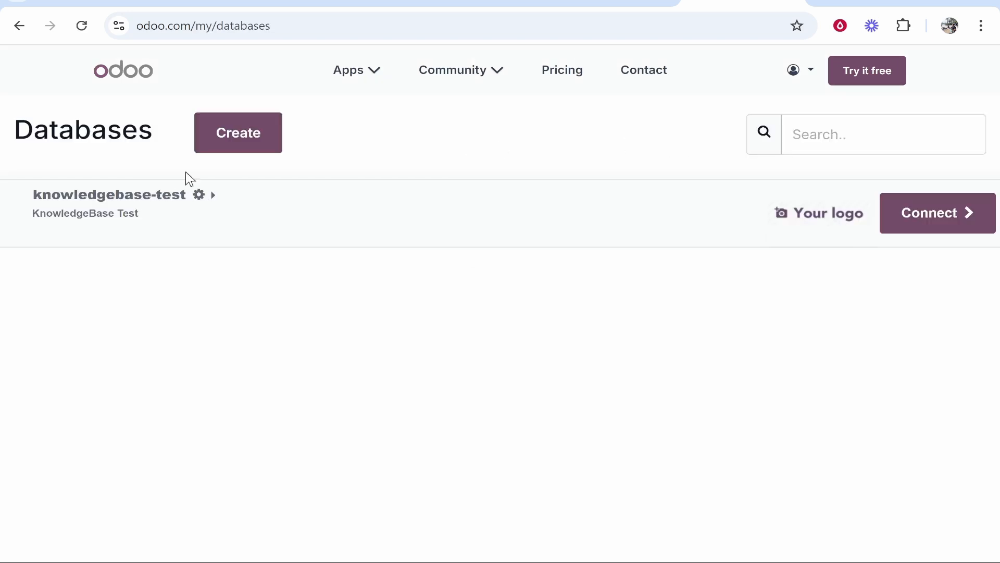
mouse_move(199, 201)
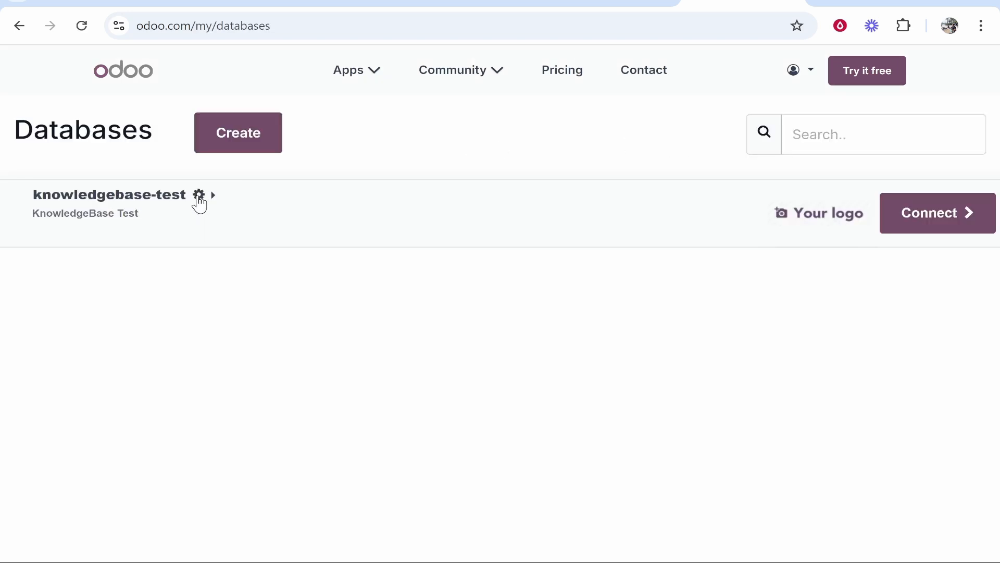
Step: Start the Domain Names option for the knowledgebase-test database
left_click(199, 195)
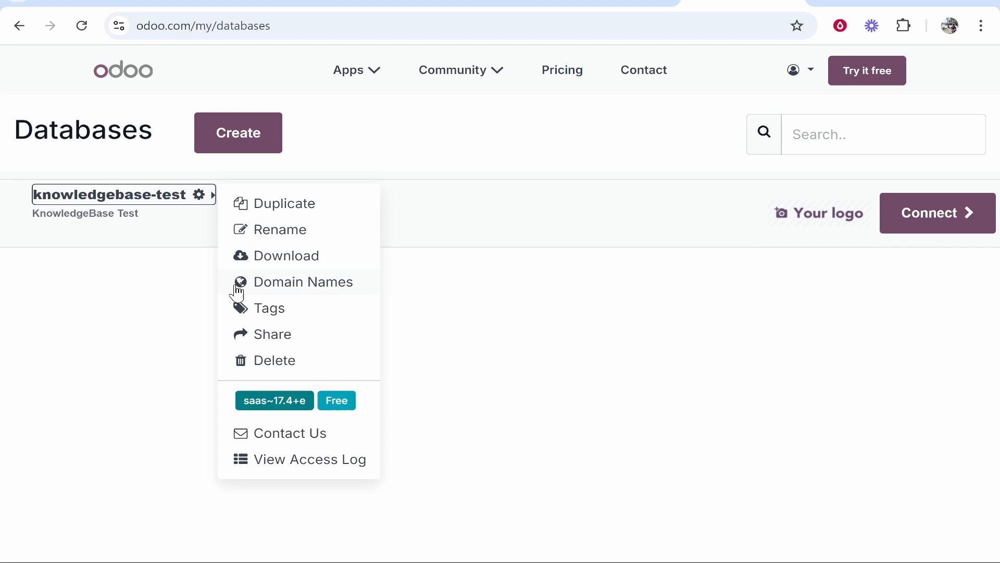
left_click(304, 282)
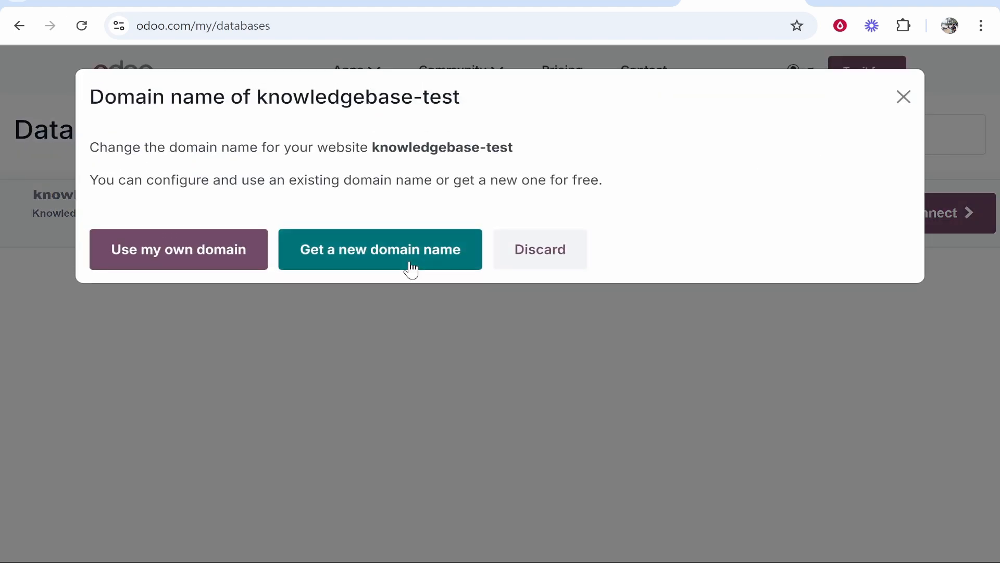
mouse_move(197, 268)
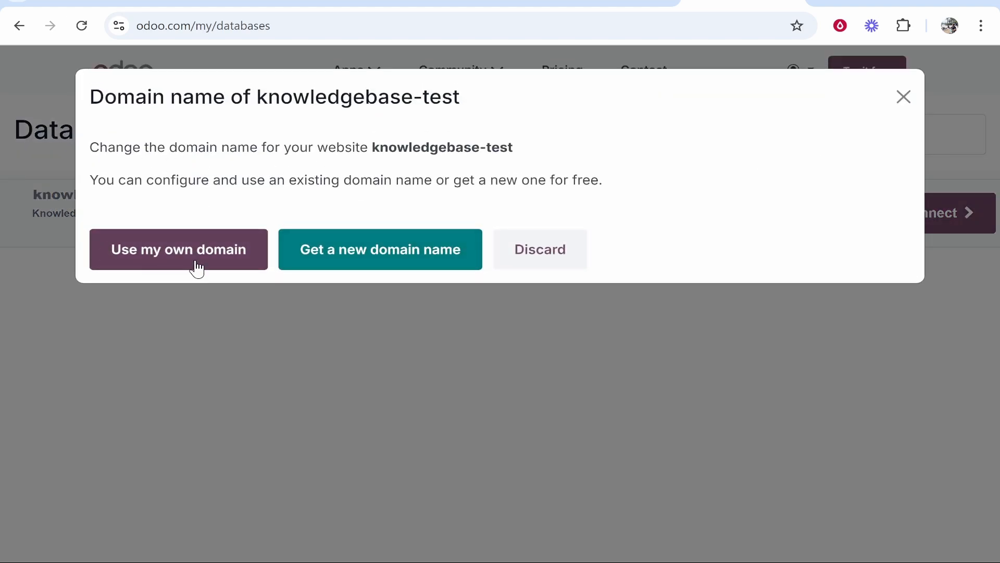
mouse_move(127, 232)
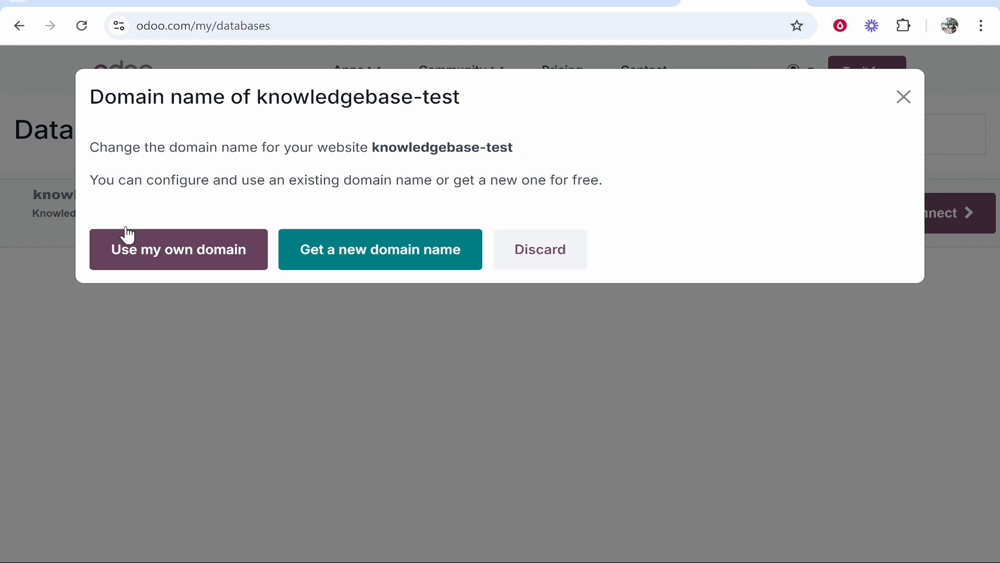
Step: Choose to use an existing domain bought elsewhere for knowledgebase-test
left_click(178, 249)
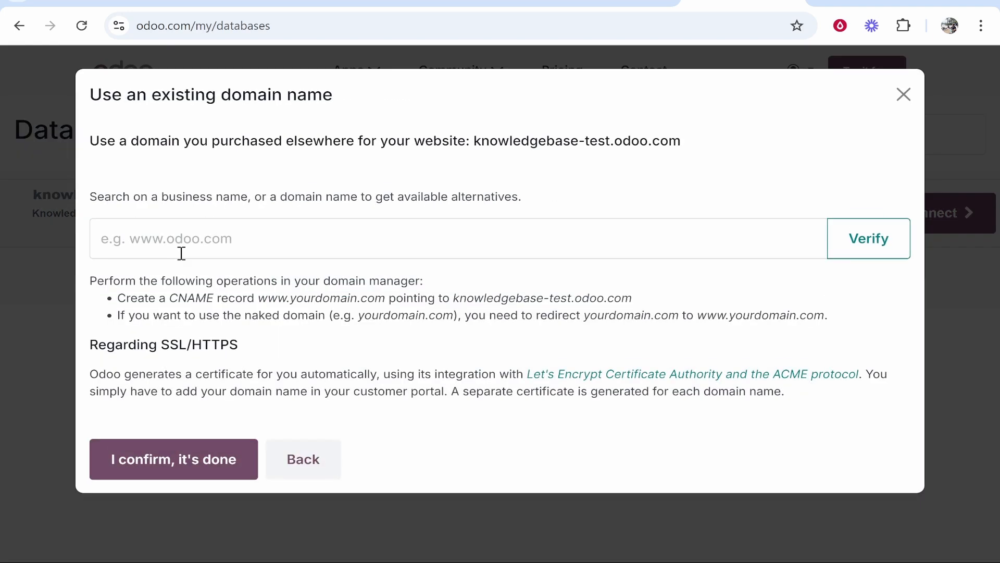
mouse_move(130, 140)
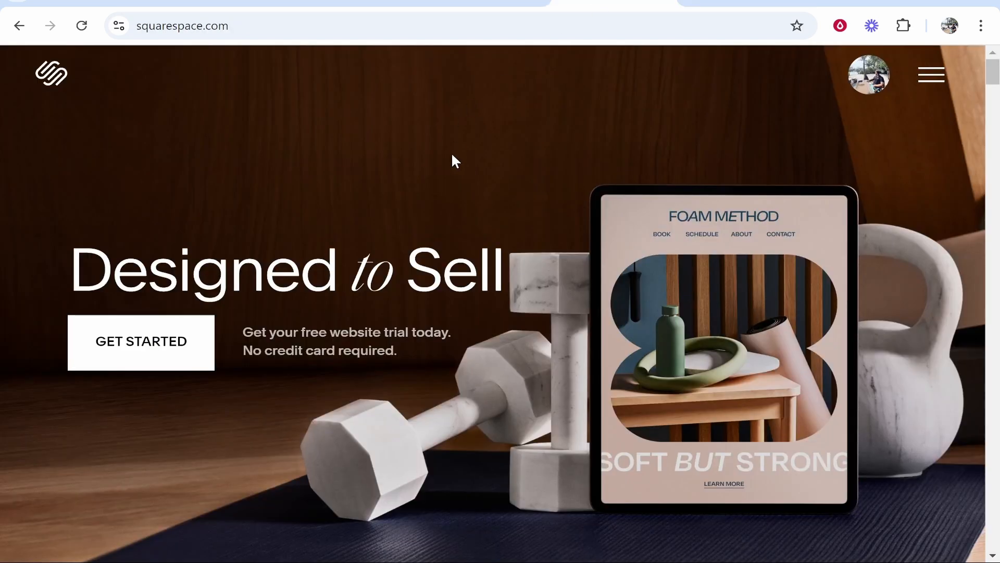
mouse_move(917, 83)
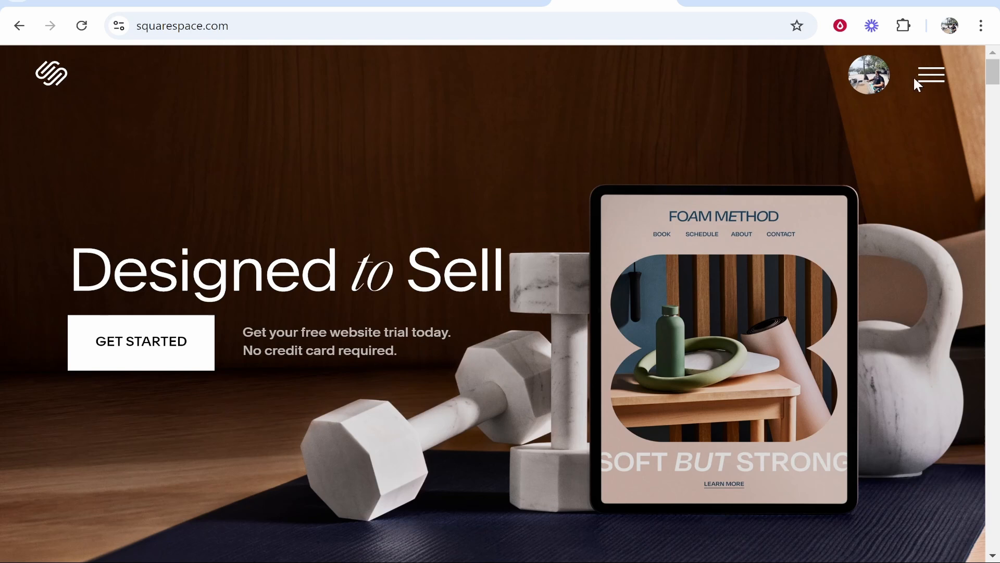
mouse_move(869, 89)
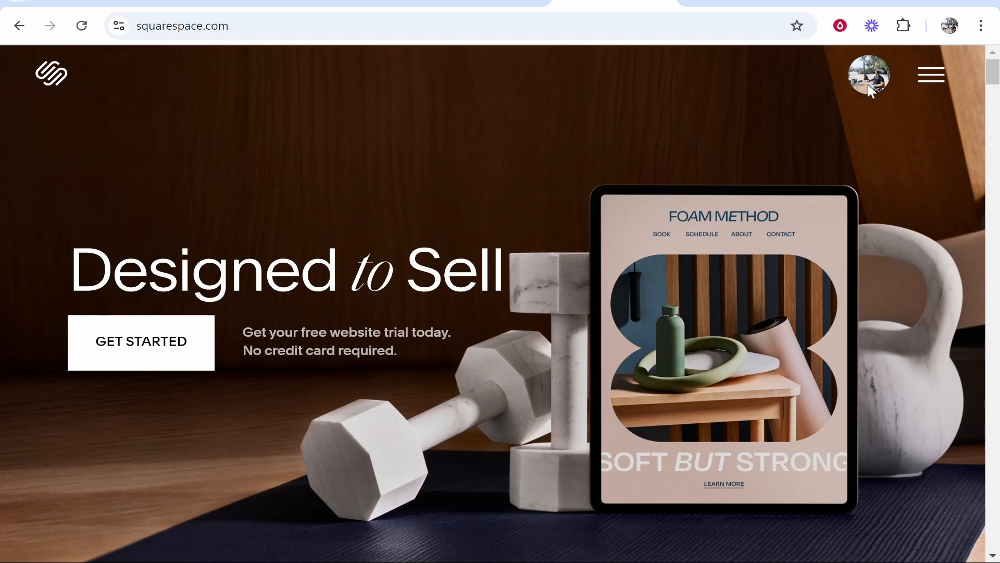
Step: In Squarespace, go to owned domains, open bradleyharrison.com and select its name
left_click(867, 74)
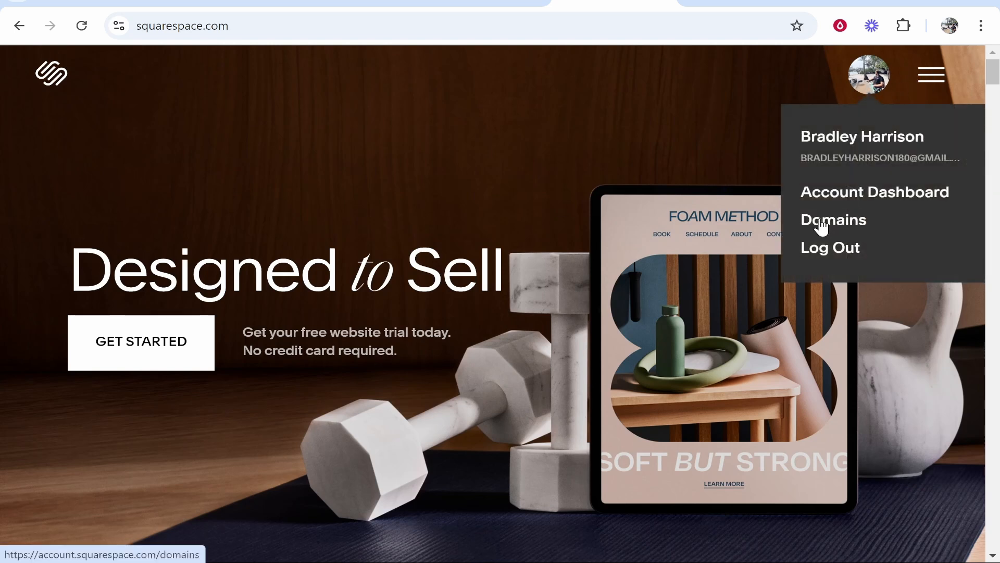
left_click(834, 220)
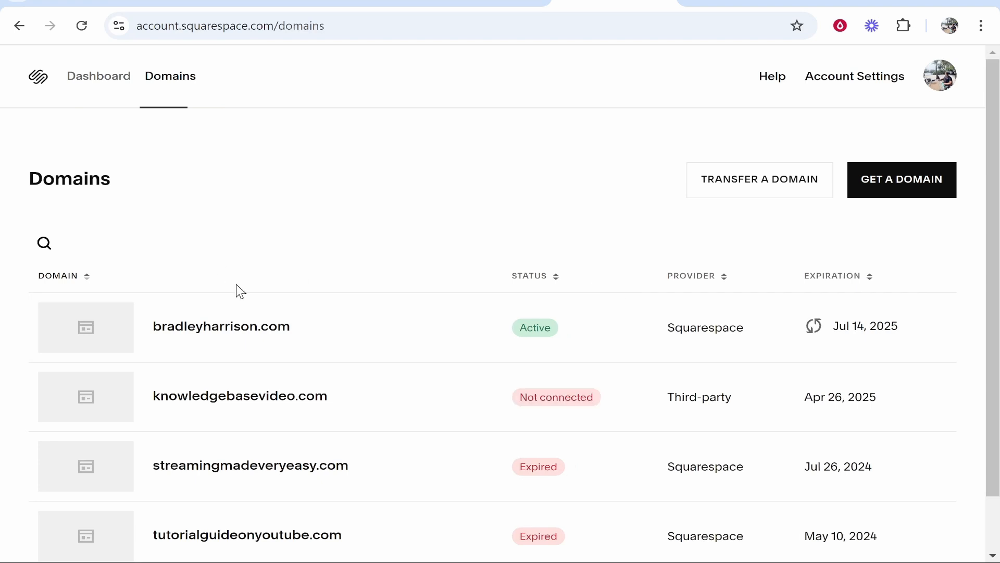
left_click(221, 327)
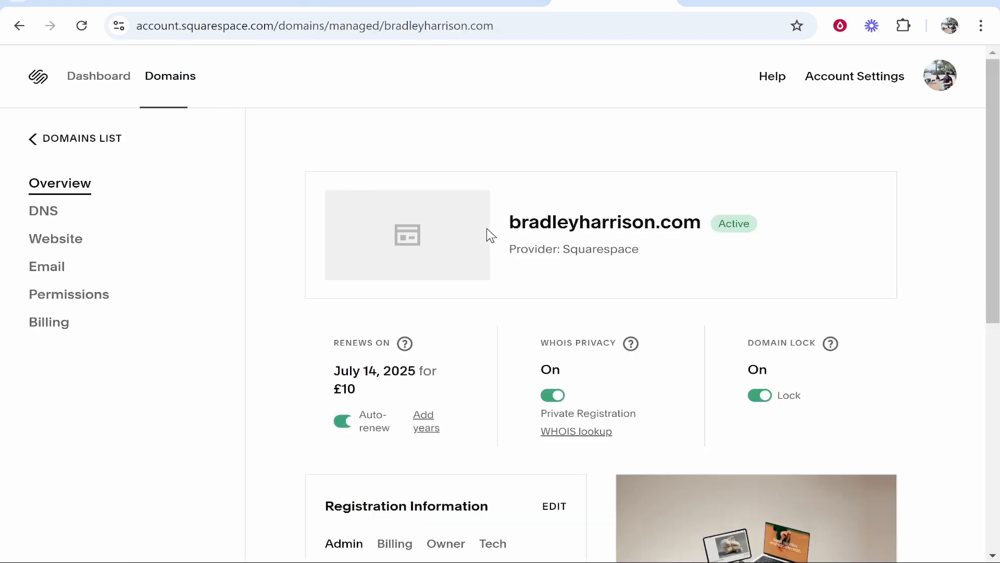
mouse_move(479, 240)
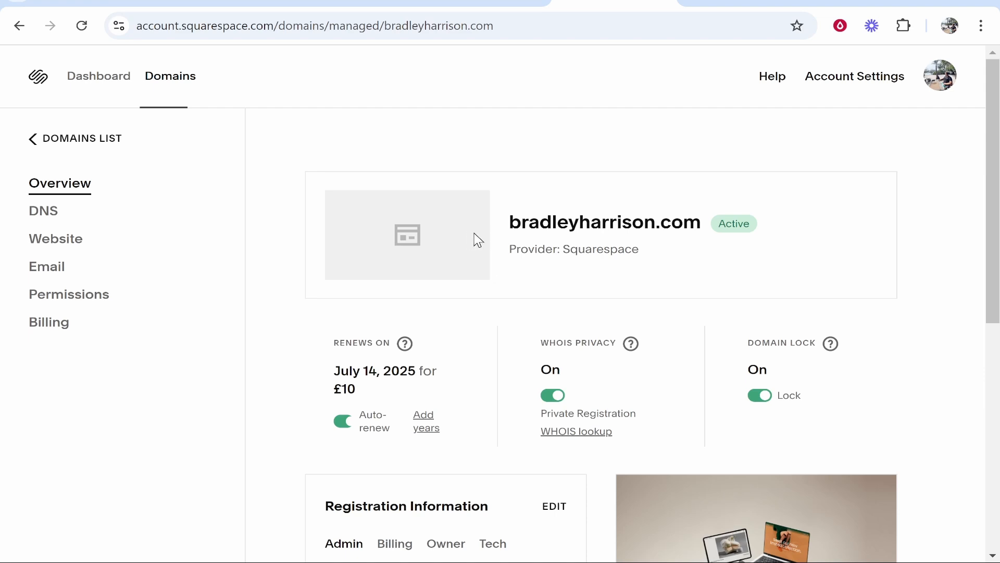
double_click(605, 223)
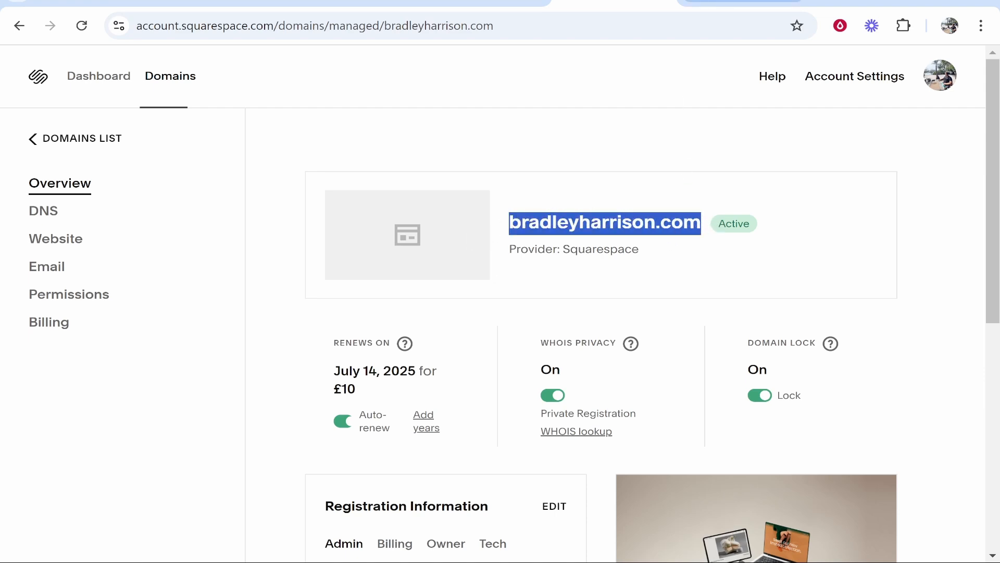
left_click(868, 238)
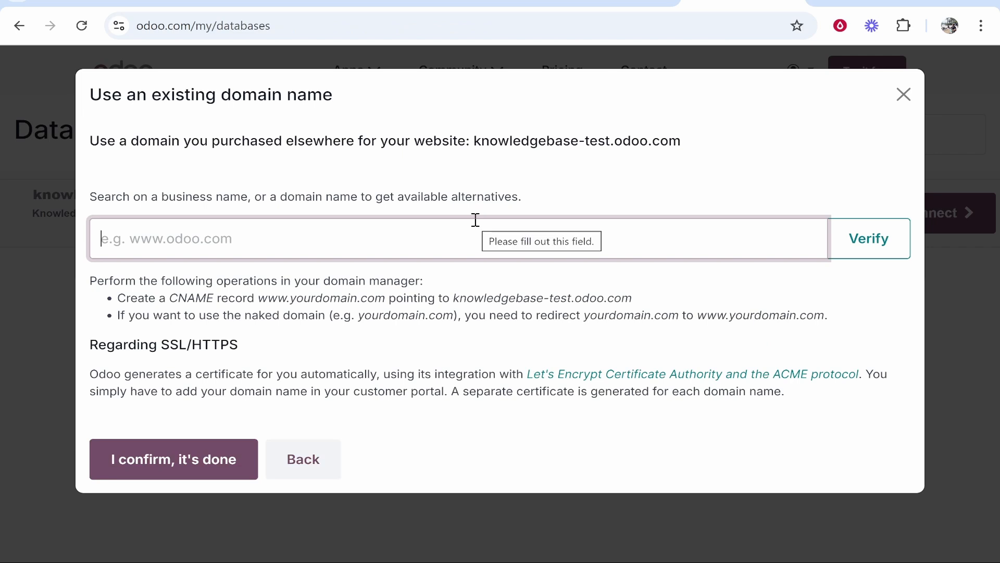
type("www.")
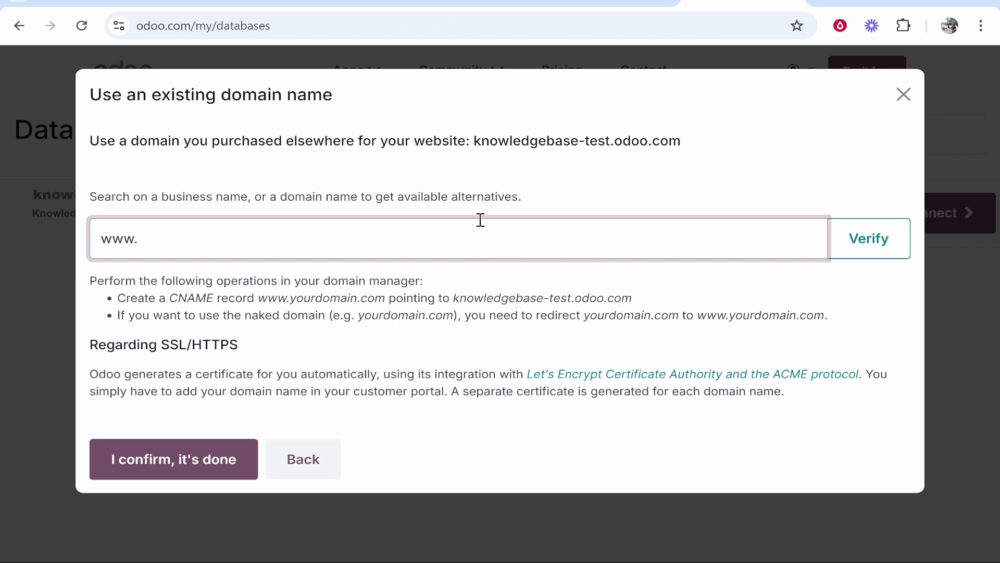
type("bradleyharrison.com")
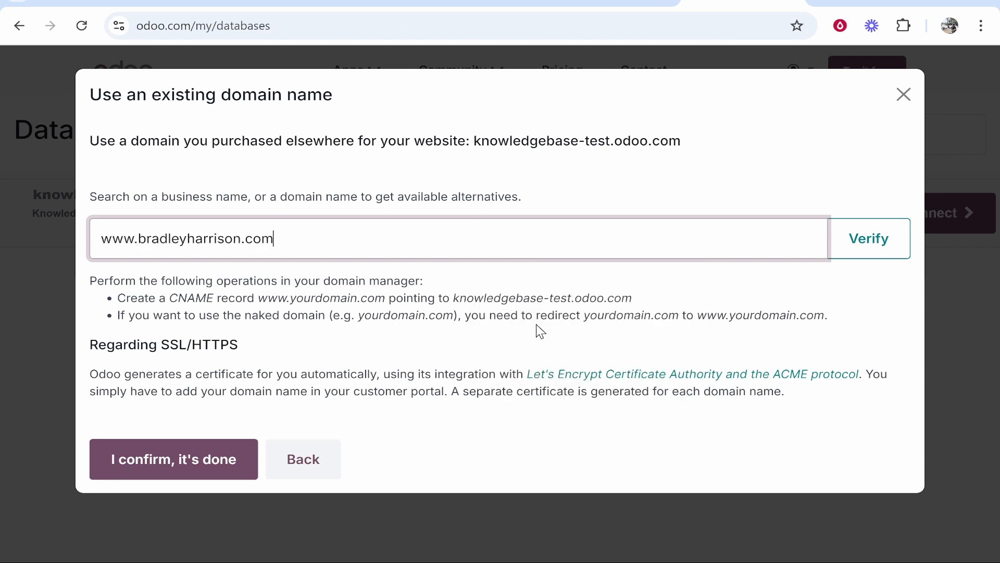
mouse_move(309, 198)
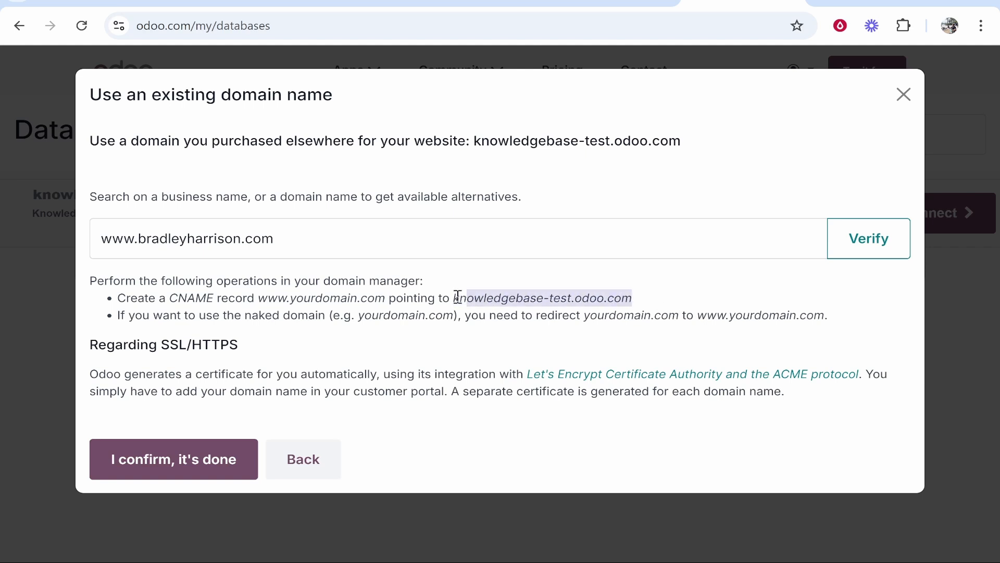
mouse_move(529, 300)
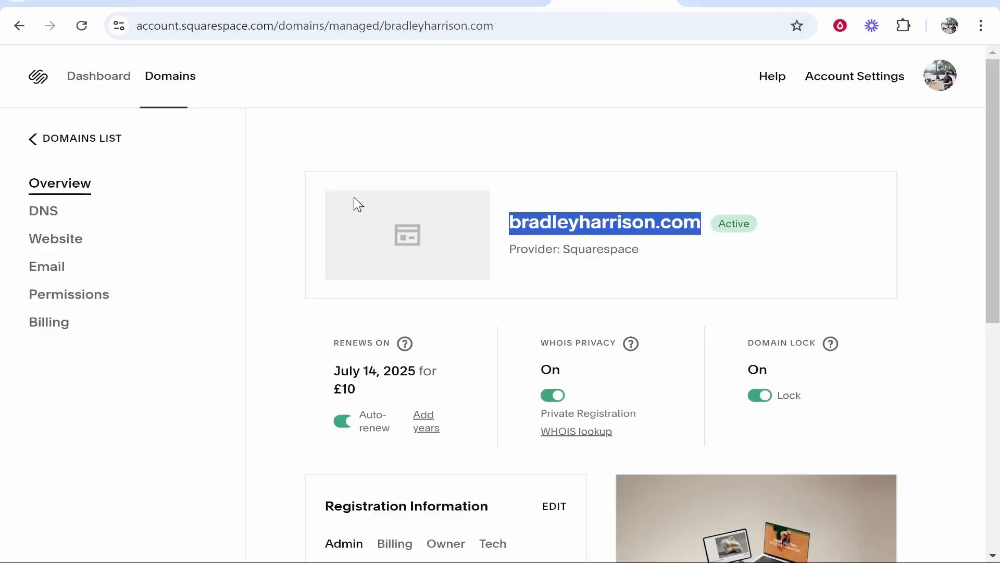
Step: Switch bradleyharrison.com from the dns-parking nameservers to Squarespace's own nameservers
left_click(409, 214)
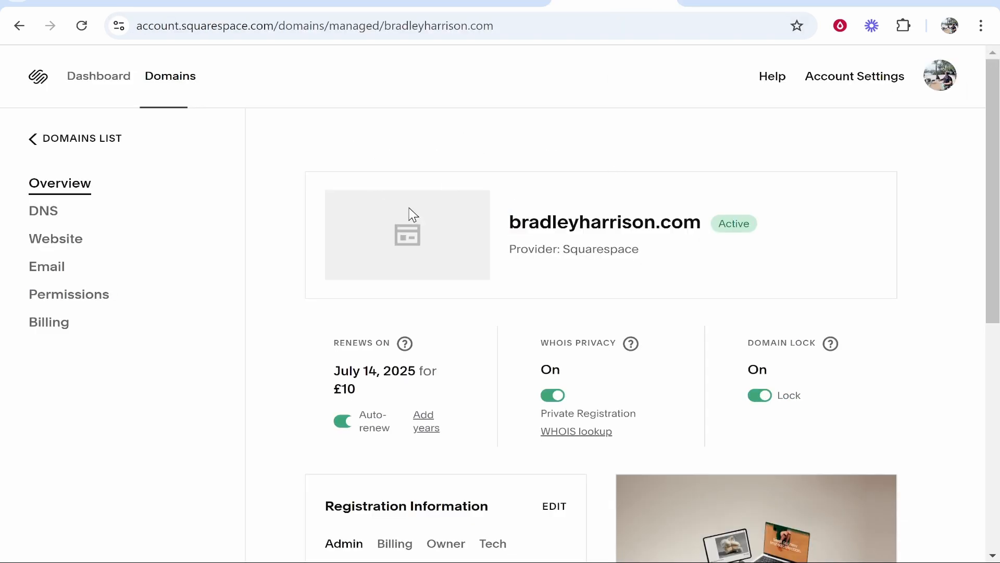
left_click(43, 210)
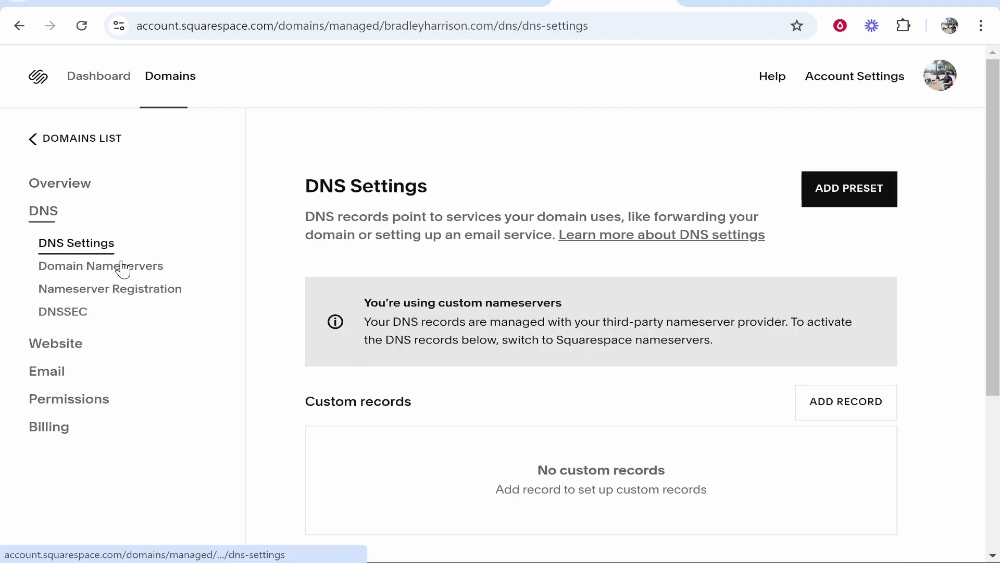
left_click(101, 266)
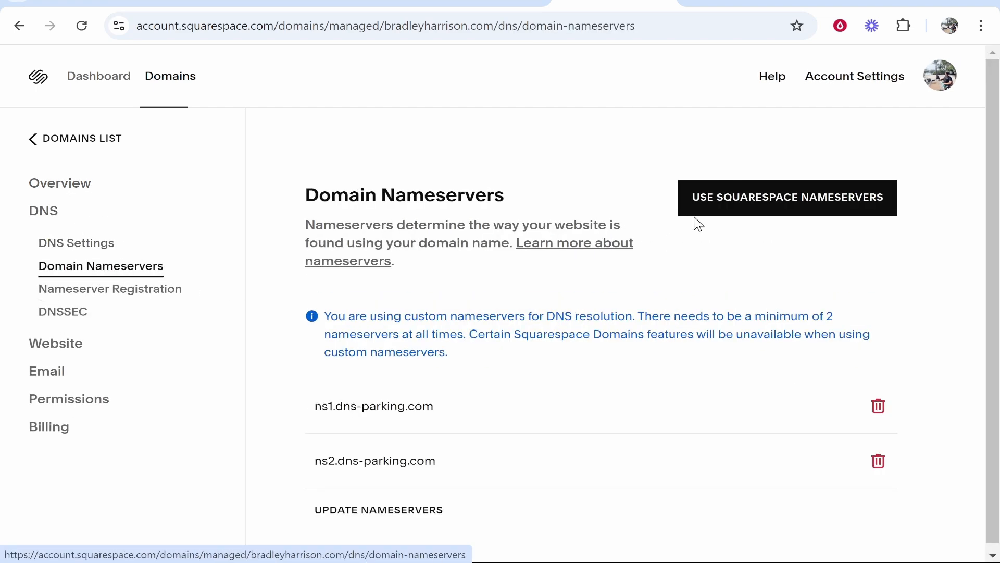
mouse_move(473, 241)
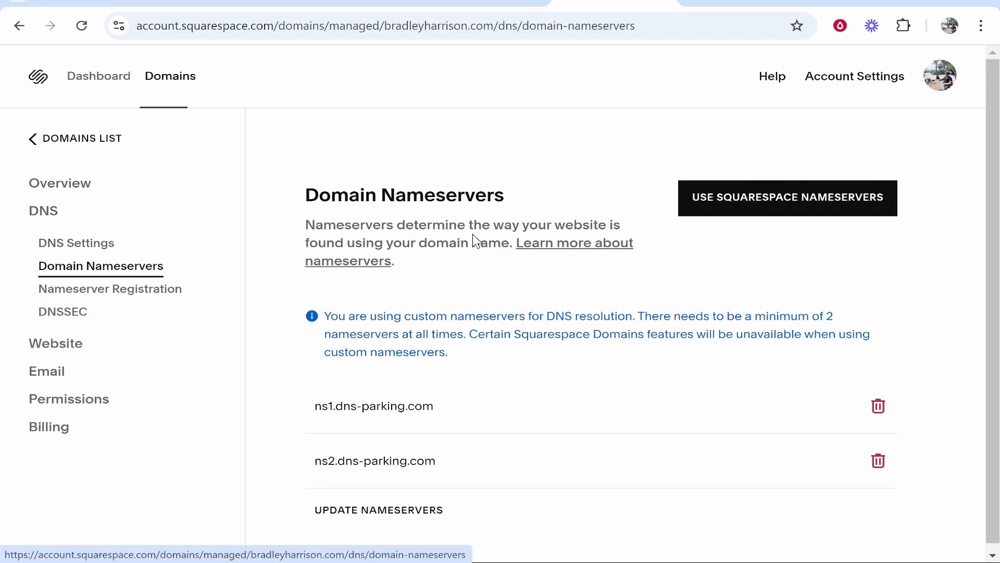
mouse_move(461, 420)
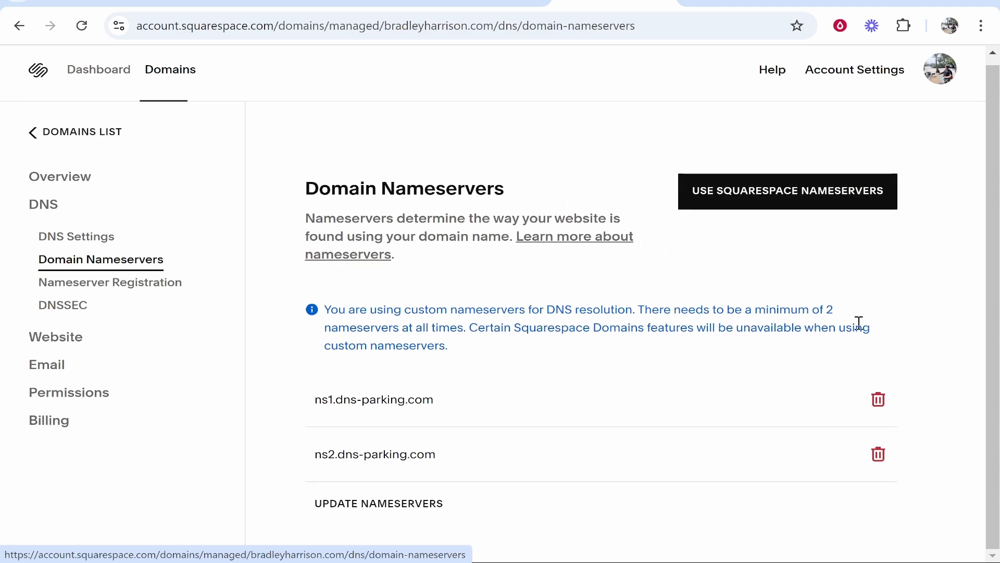
left_click(788, 192)
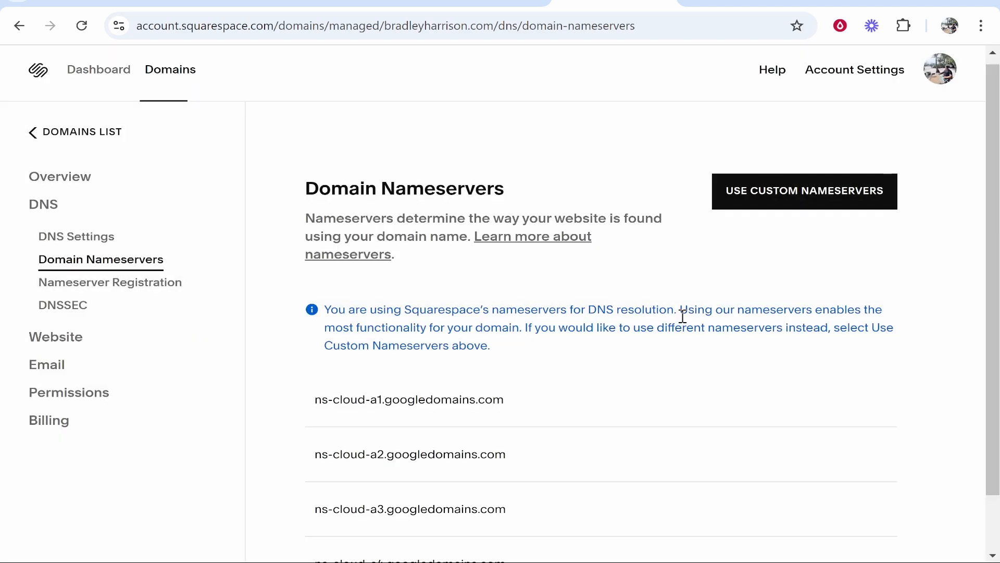
mouse_move(593, 447)
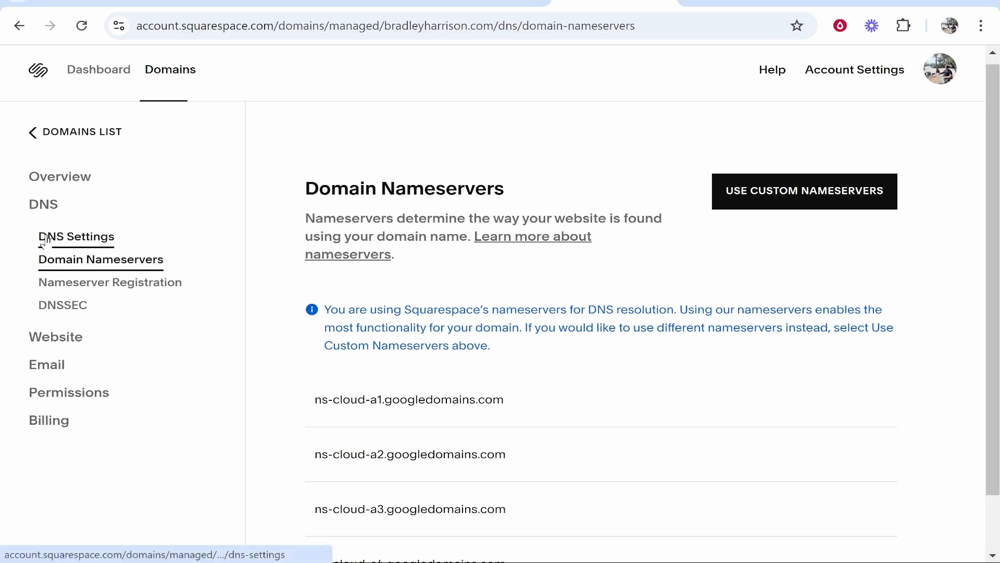
Step: Delete the Google CNAME record from bradleyharrison.com's DNS settings
left_click(76, 236)
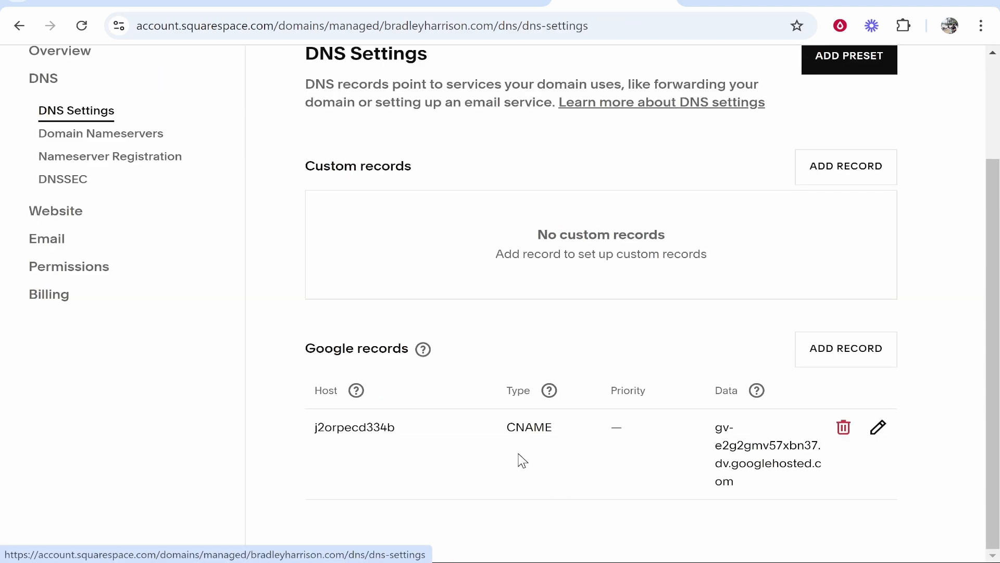
mouse_move(844, 427)
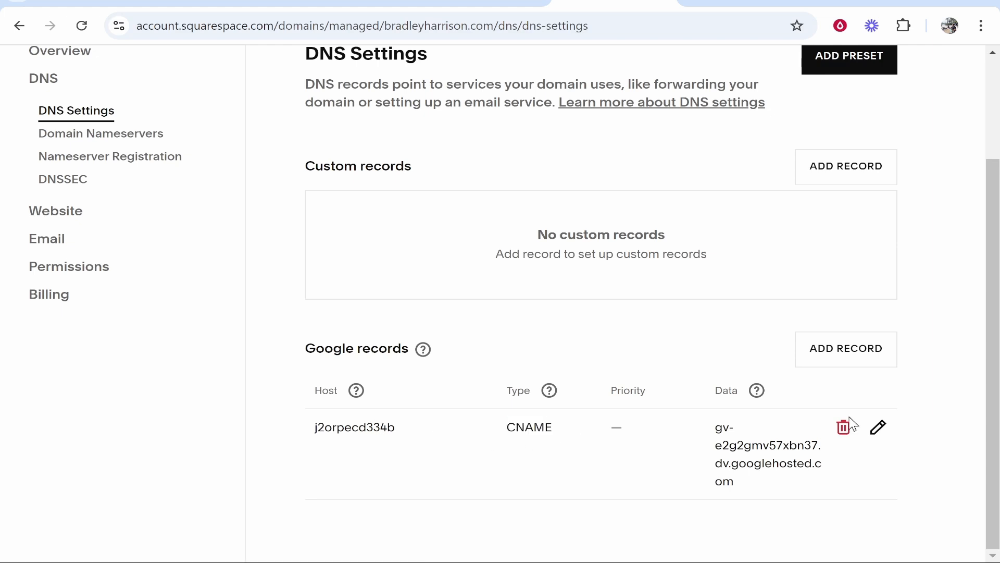
left_click(843, 427)
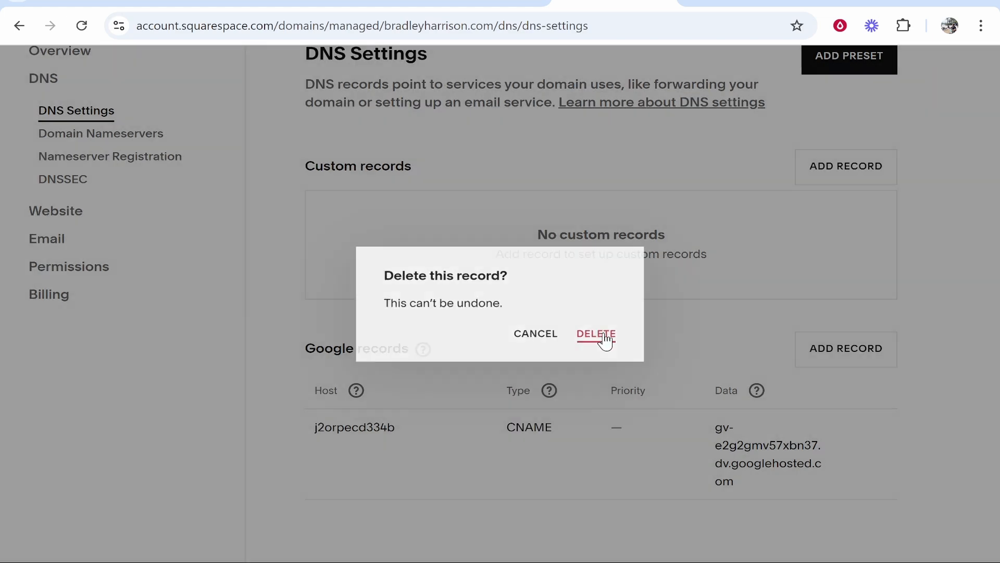
left_click(596, 334)
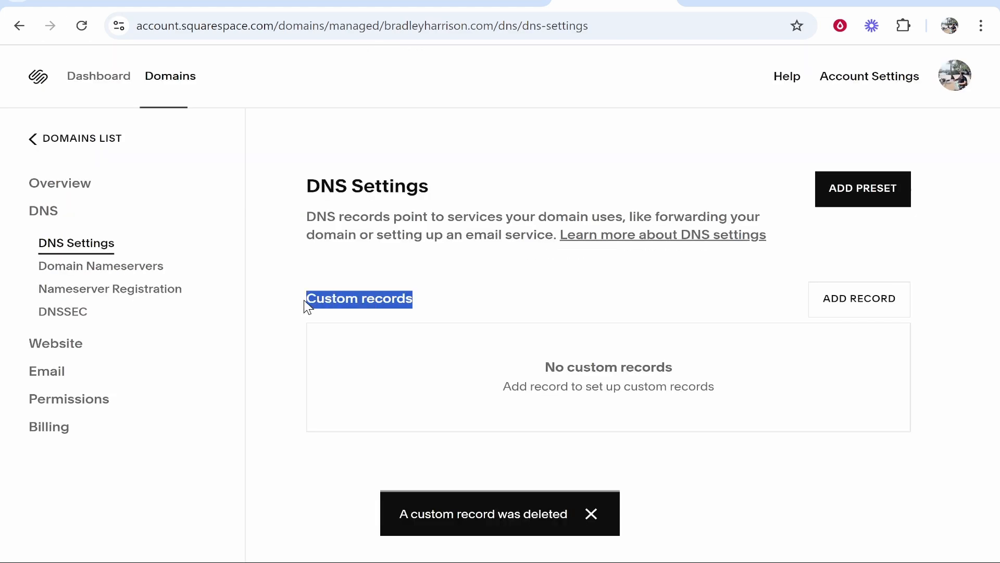
Step: Add a CNAME record for host www pointing to knowledgebase-test.odoo.com and save it
left_click(859, 299)
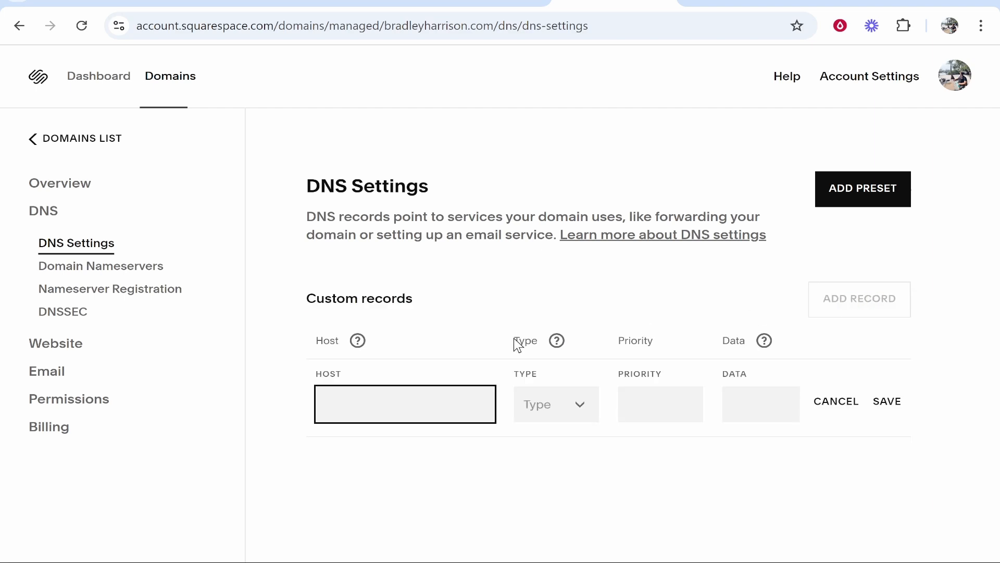
left_click(556, 404)
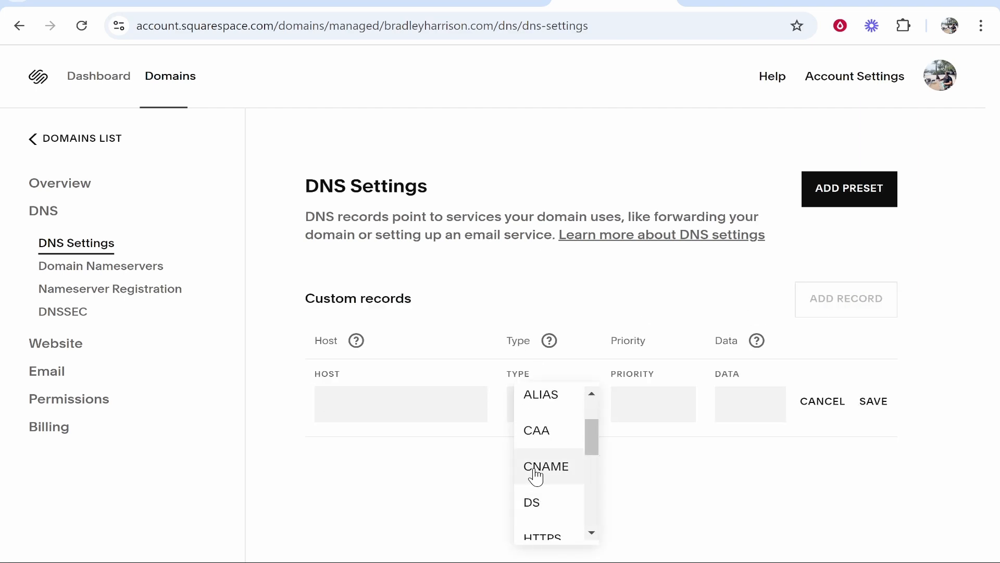
left_click(544, 466)
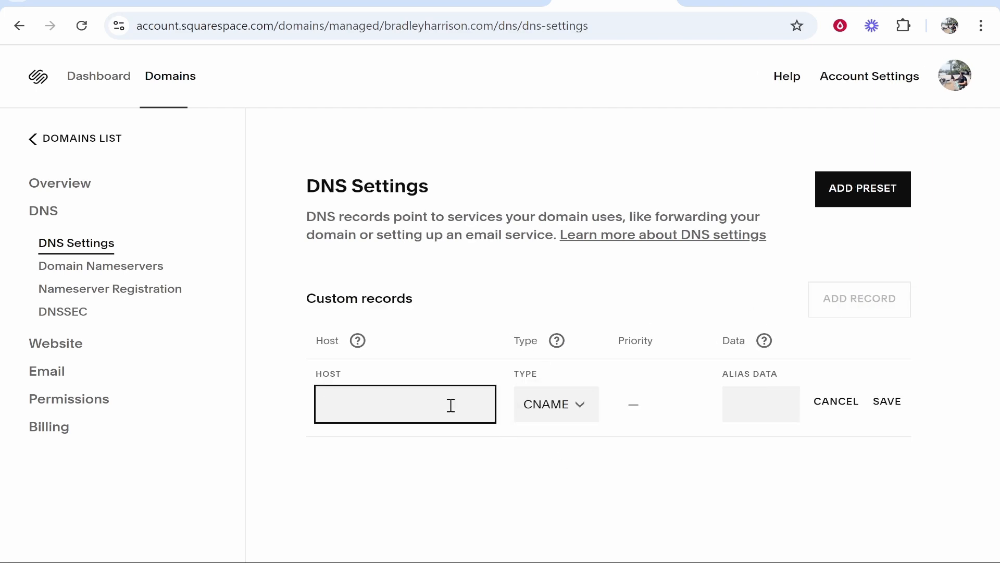
type("www")
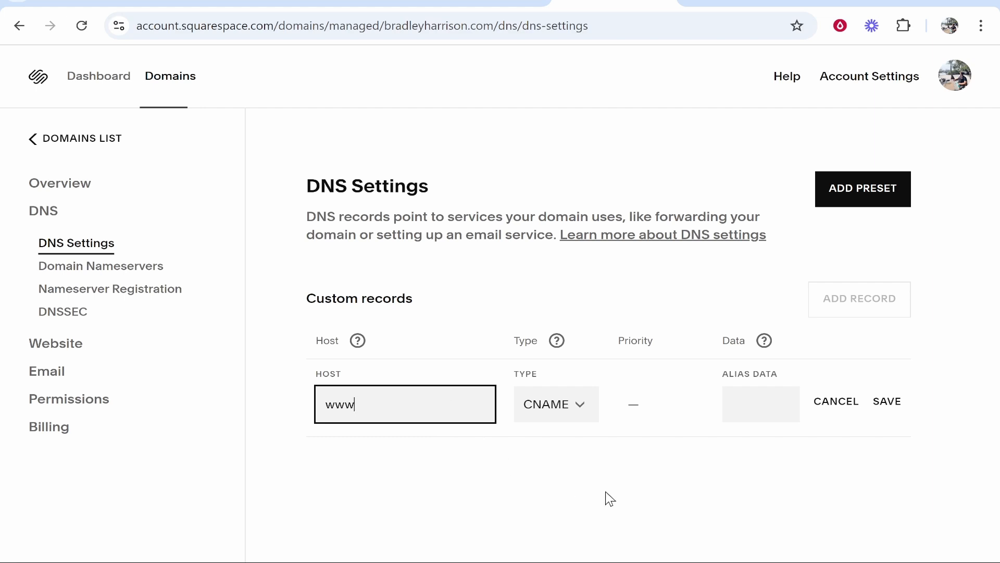
left_click(760, 405)
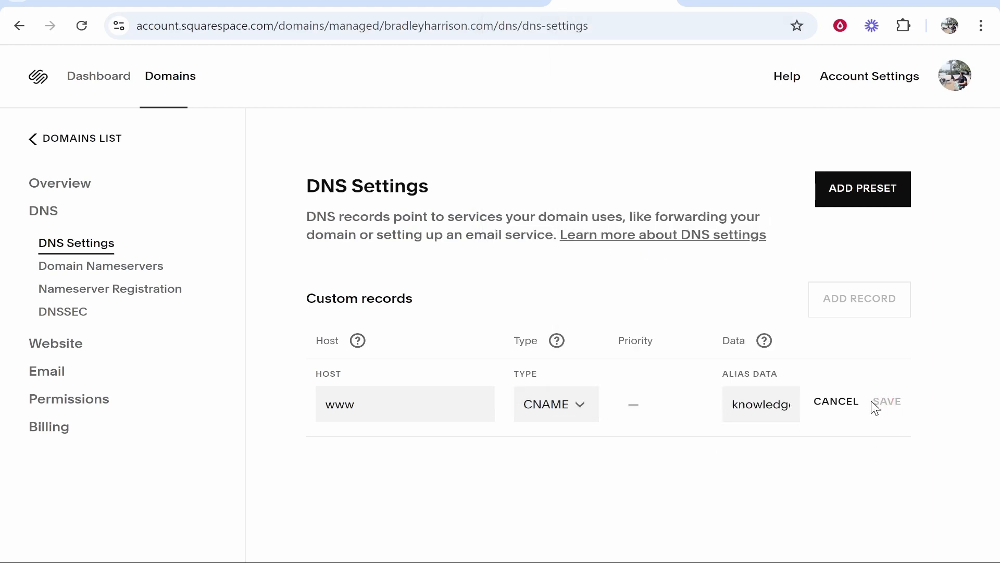
left_click(886, 401)
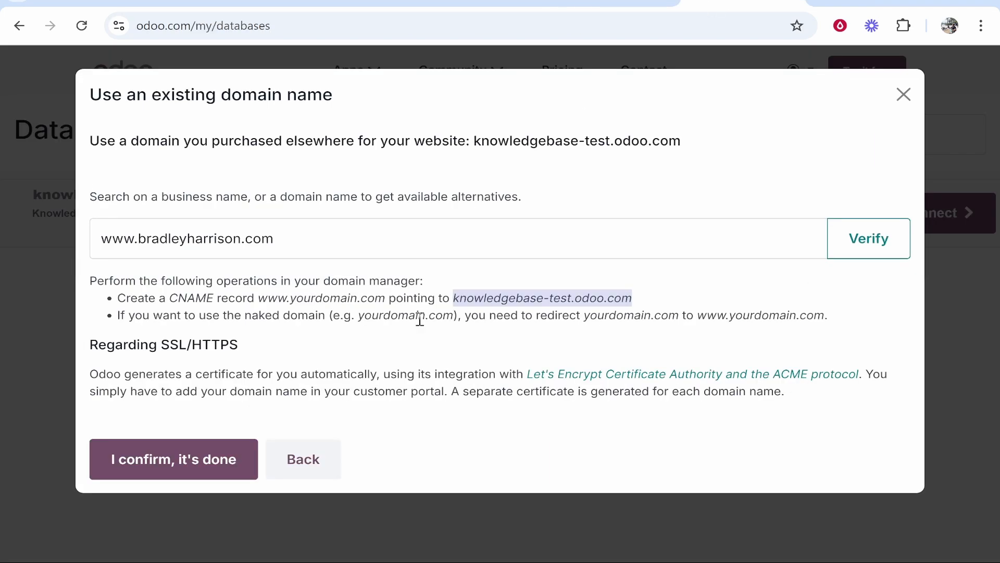
left_click(853, 238)
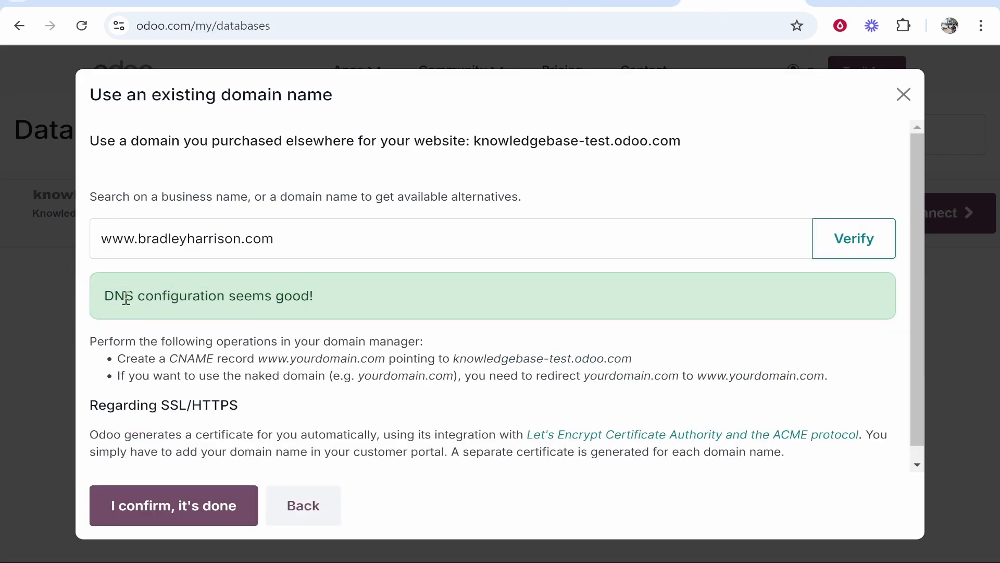
mouse_move(236, 290)
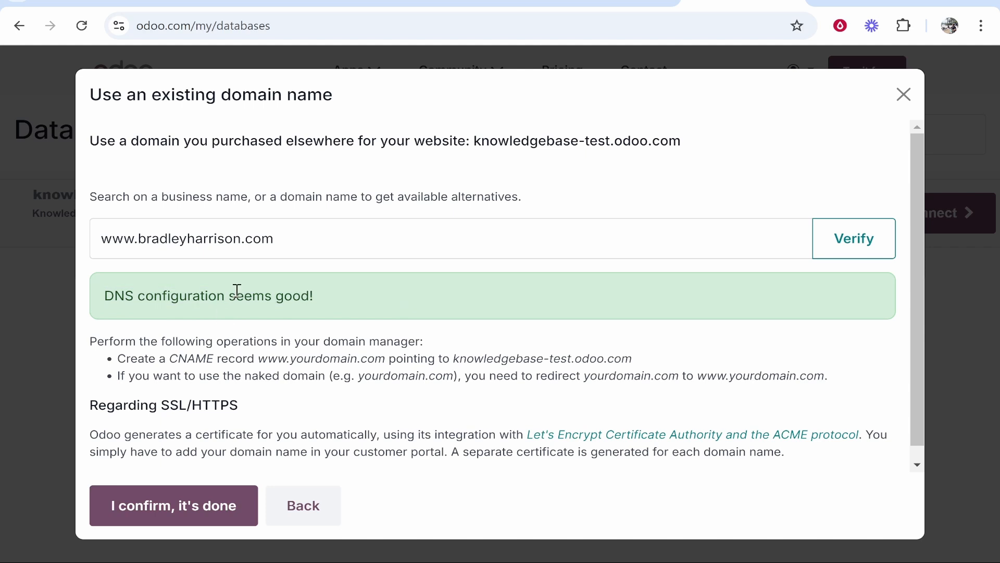
mouse_move(92, 402)
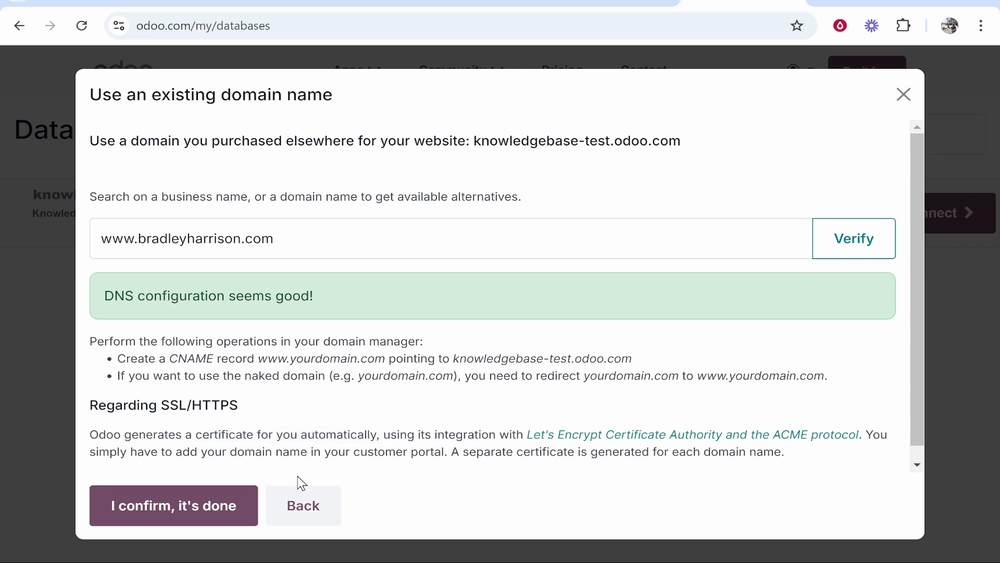
left_click(173, 506)
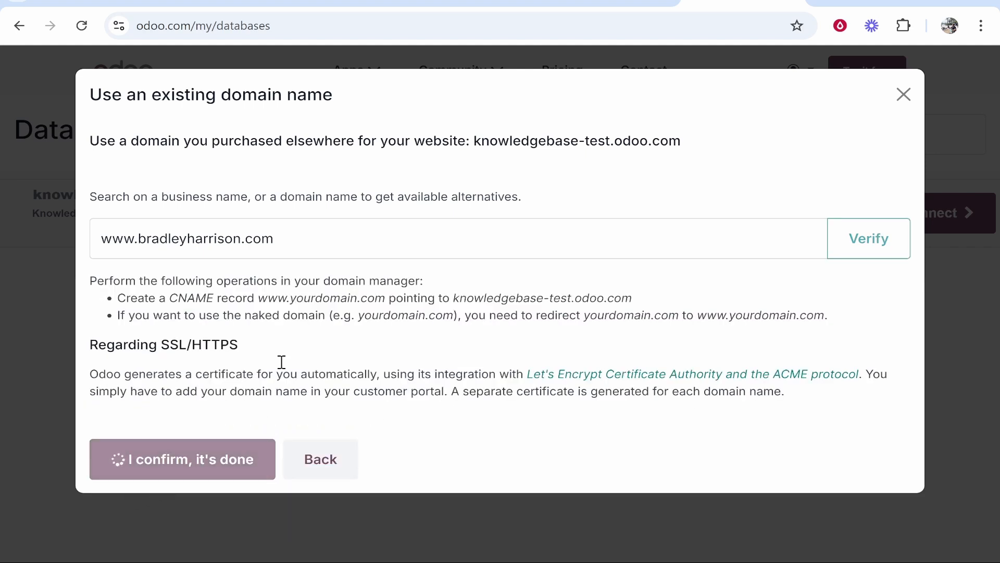
left_click(182, 458)
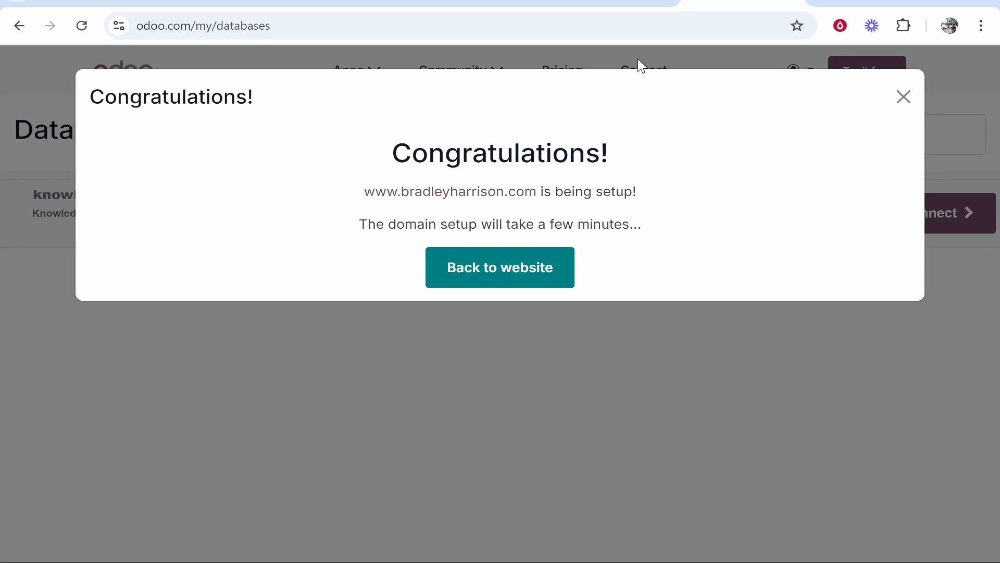
mouse_move(535, 192)
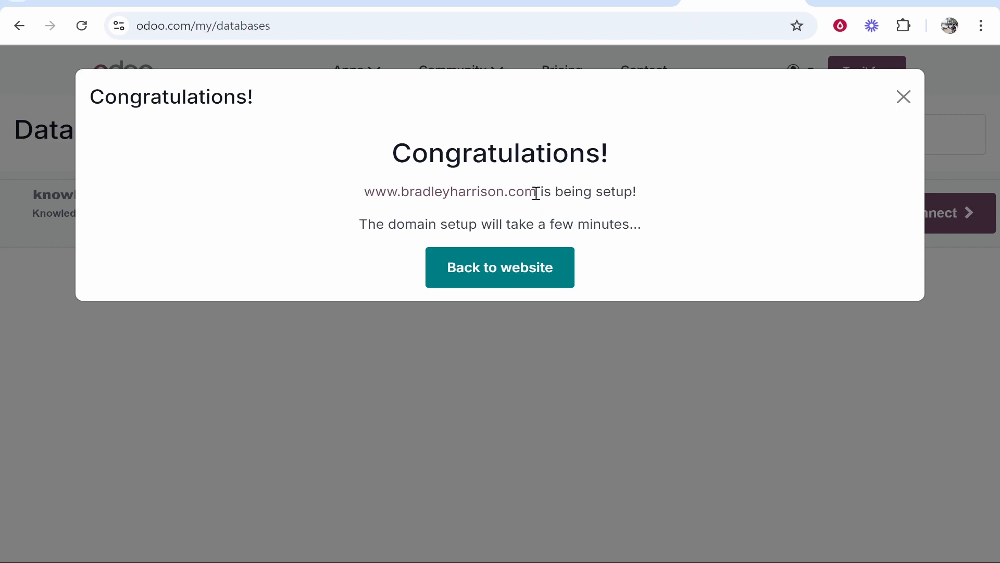
right_click(450, 192)
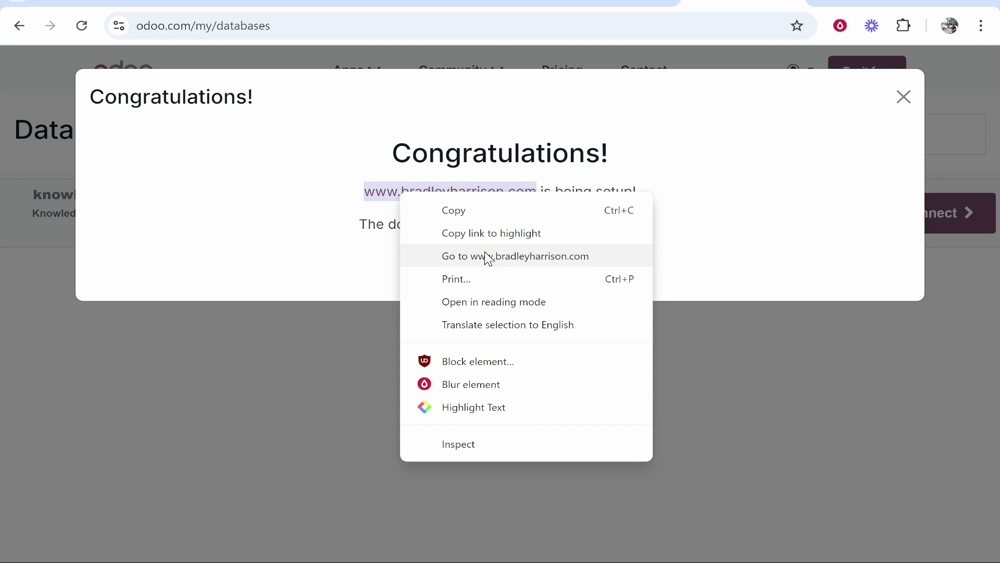
left_click(515, 256)
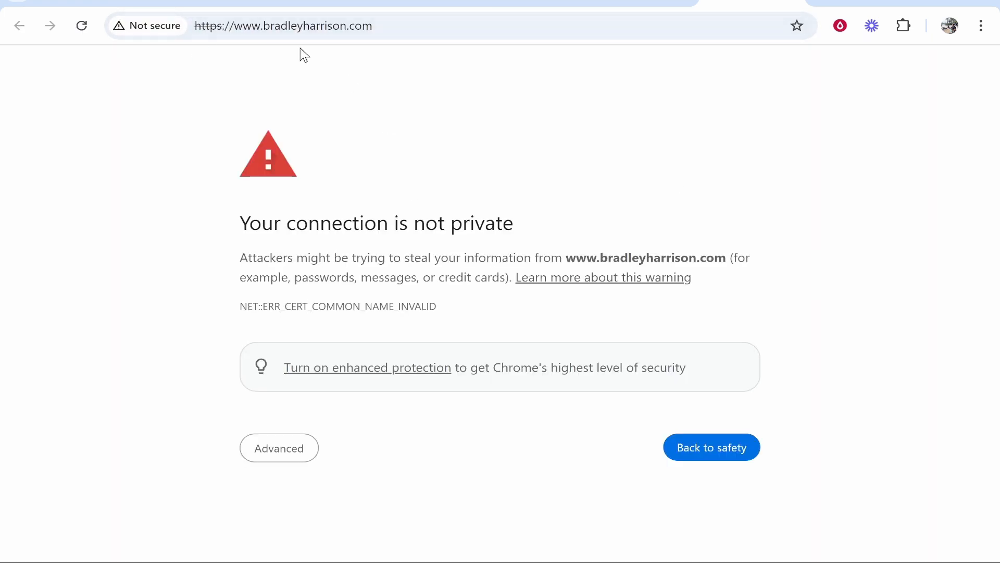
mouse_move(326, 150)
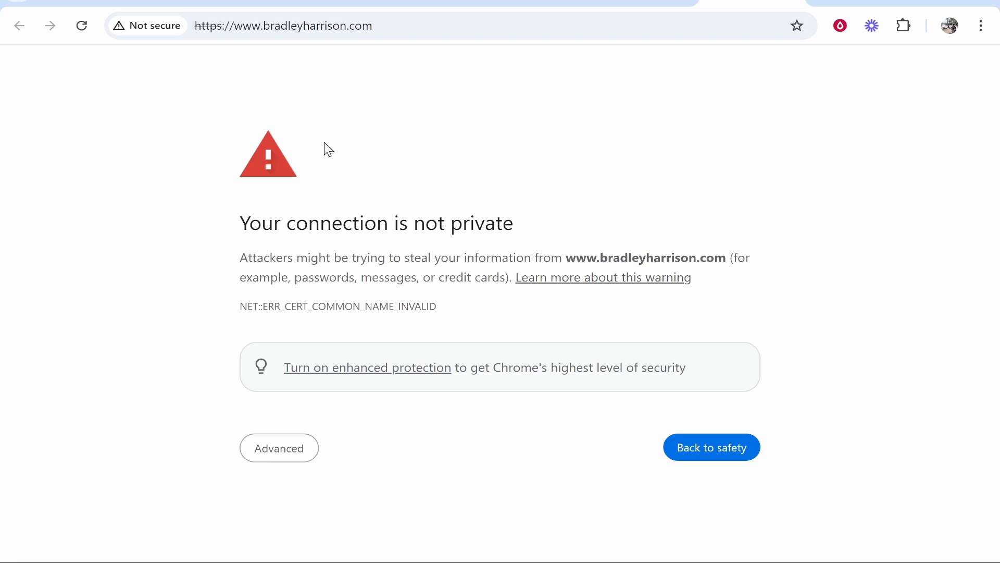
left_click(279, 447)
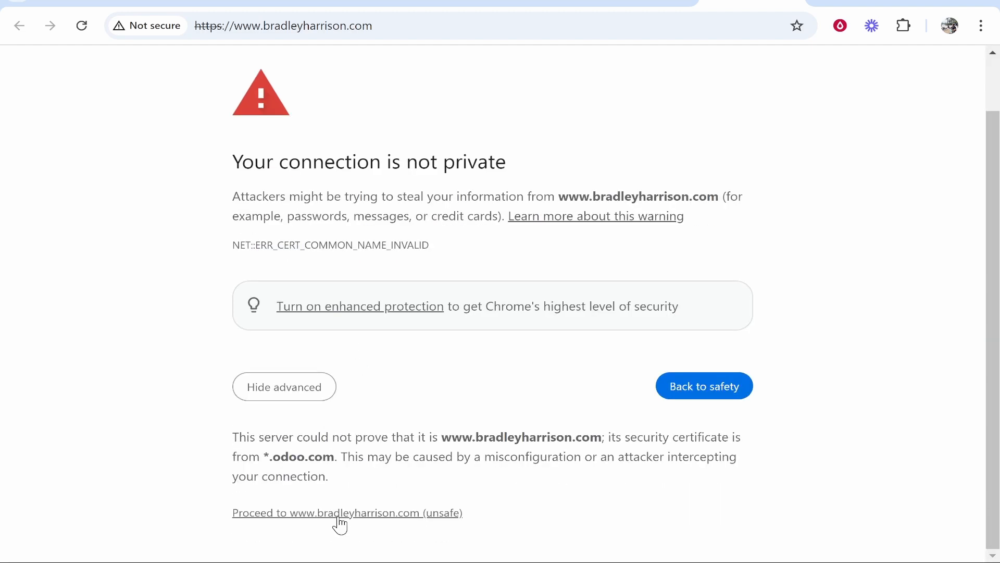
left_click(346, 512)
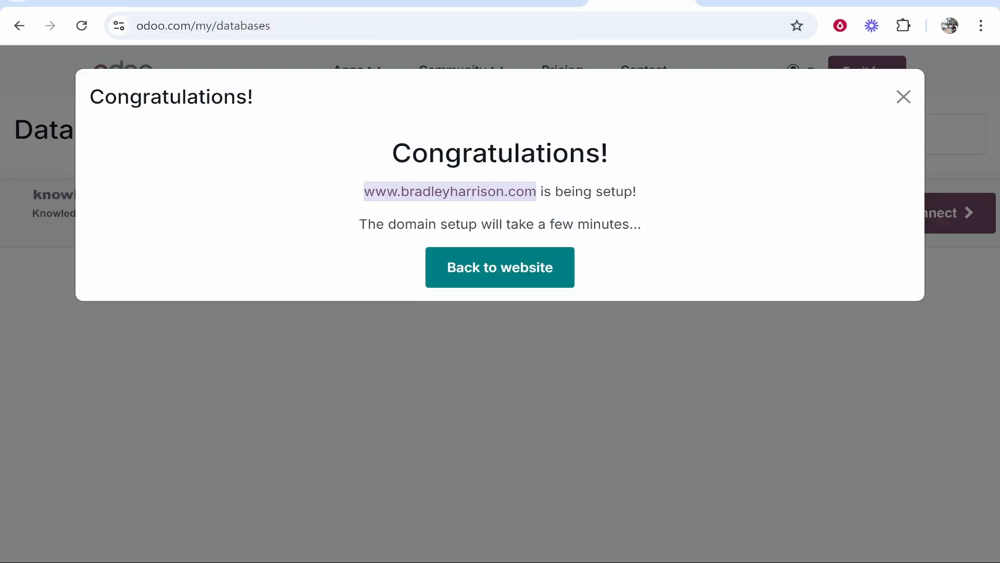
left_click(904, 96)
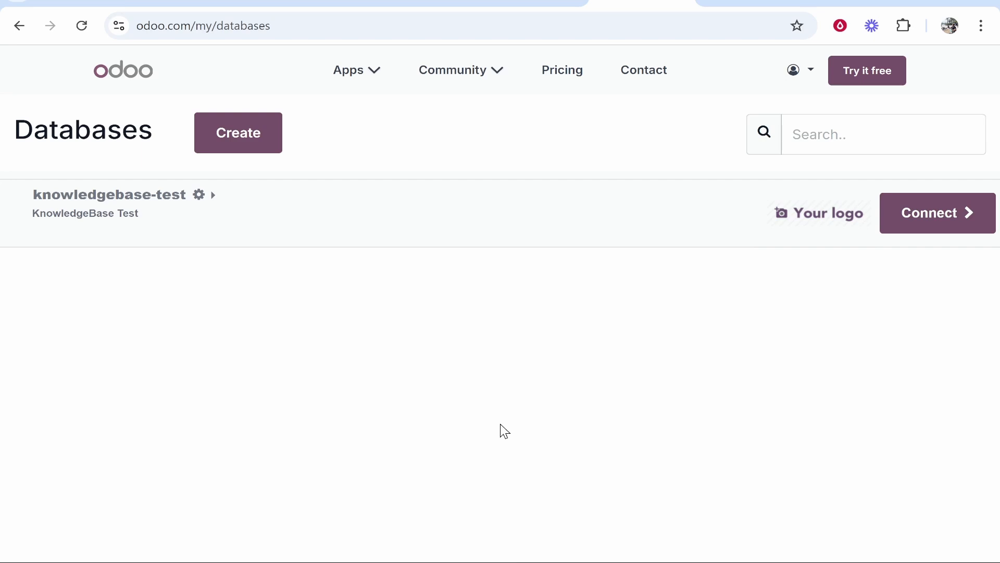
mouse_move(665, 539)
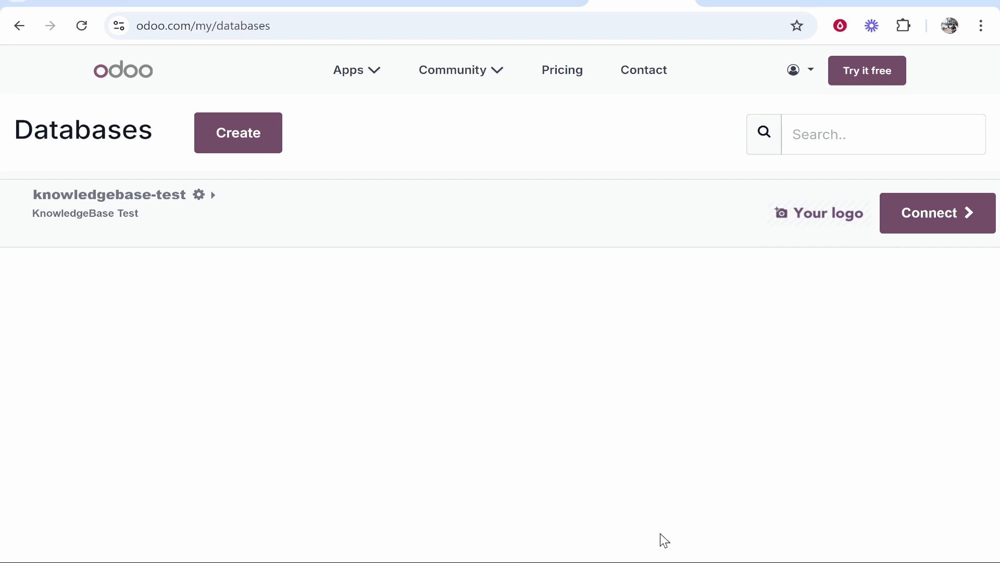